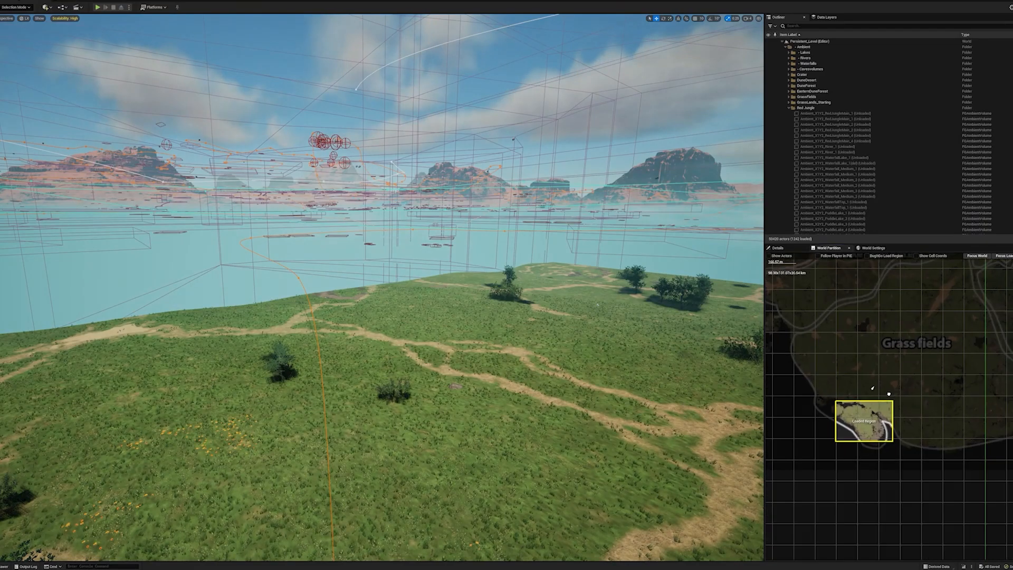
Load the selected Grass Fields regions from the World Partition map into the level
right_click(862, 420)
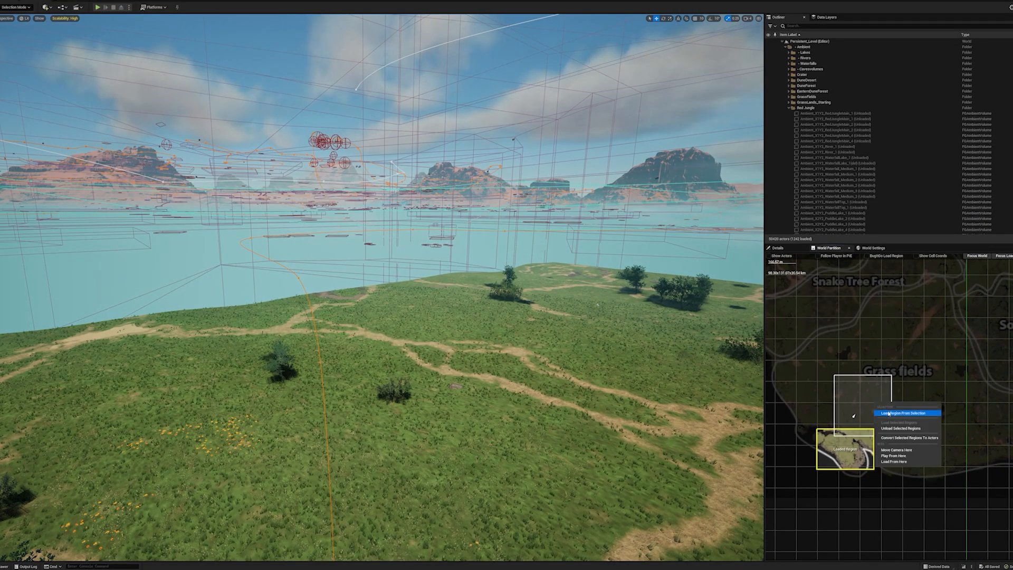
left_click(903, 413)
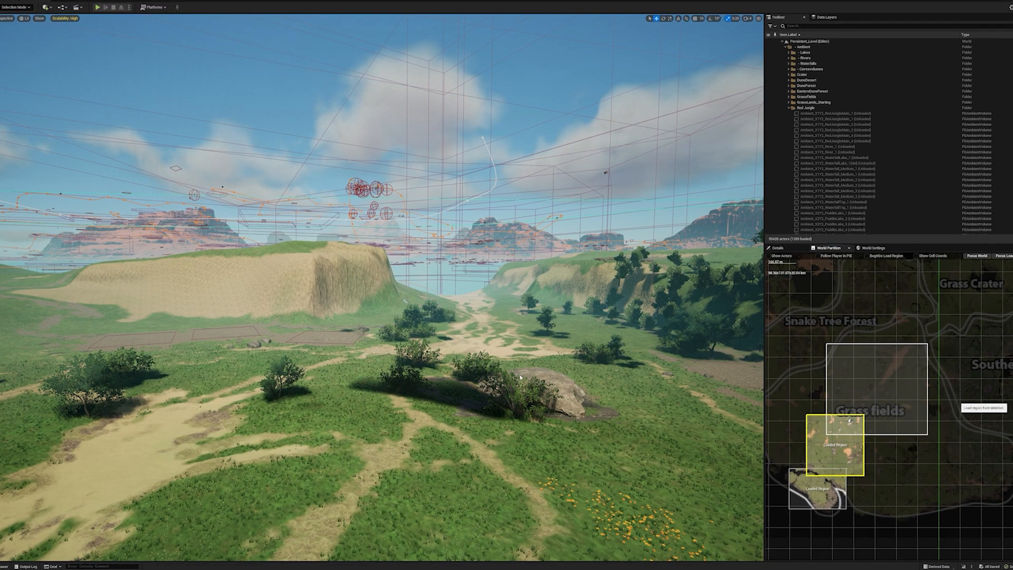
left_click(877, 387)
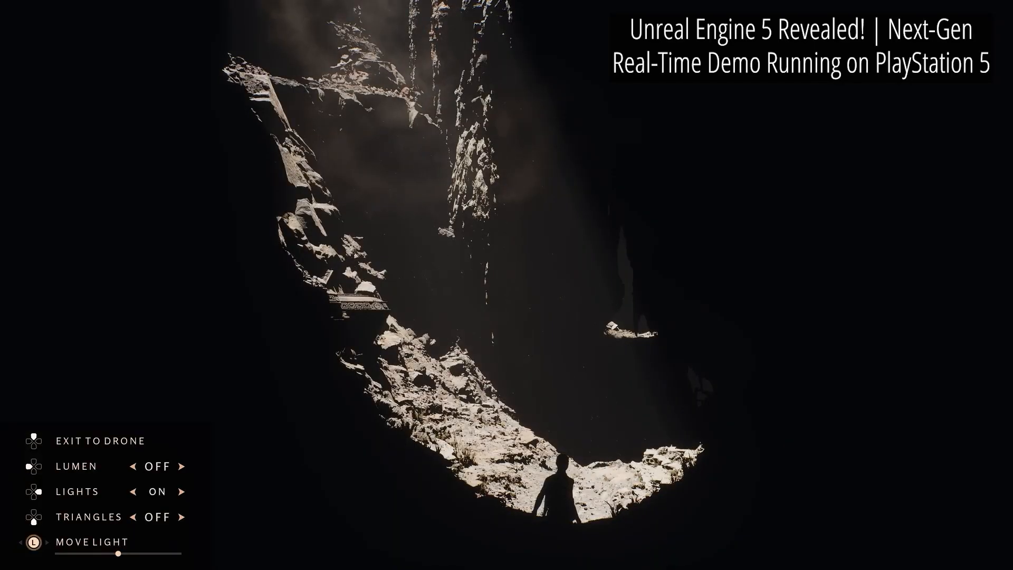
Switch the cave demo's Lumen overlay option from OFF to ON
left_click(182, 465)
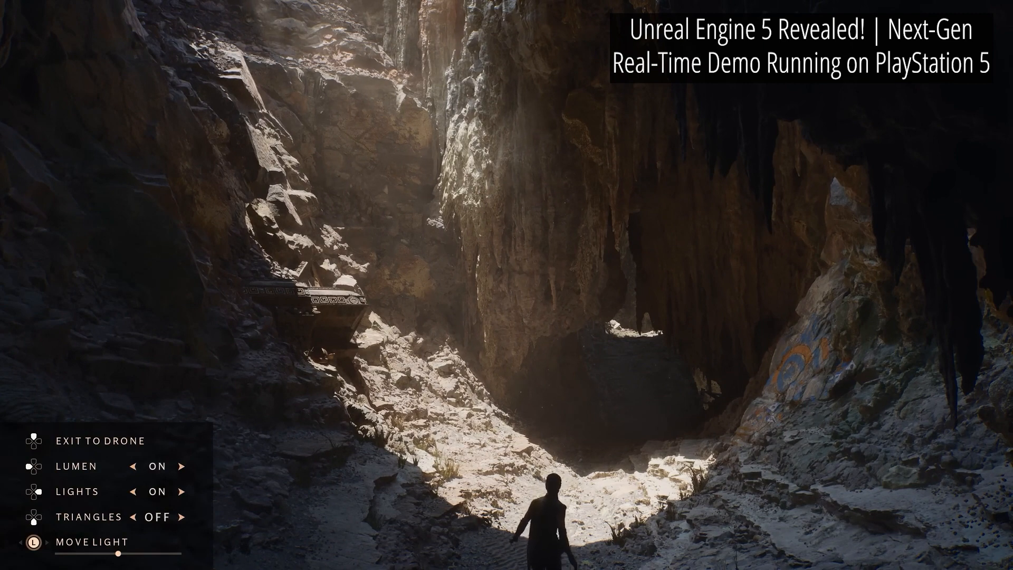
left_click(182, 516)
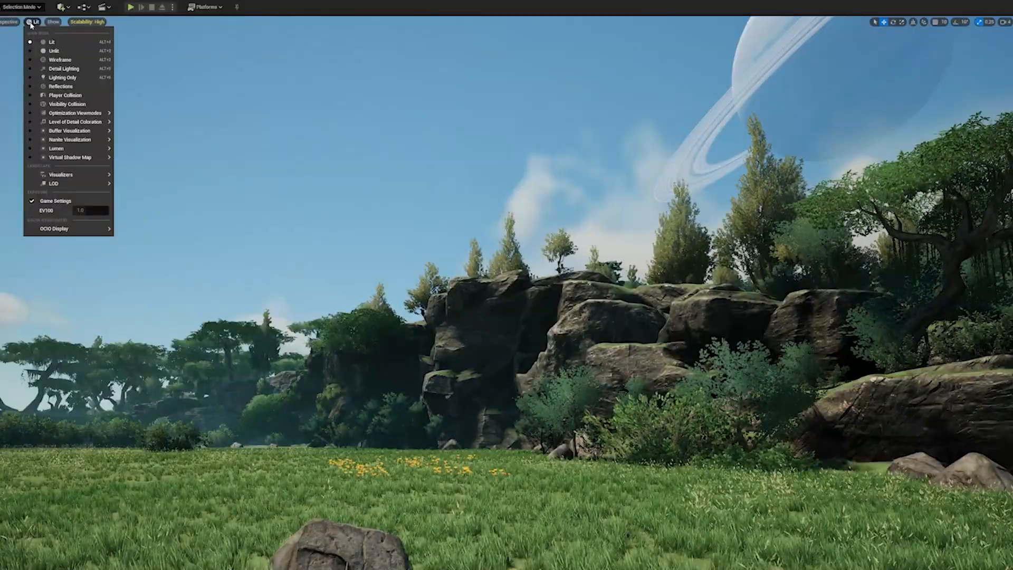
Show the Nanite Visualization submenu from the viewport's Lit view mode menu
left_click(71, 139)
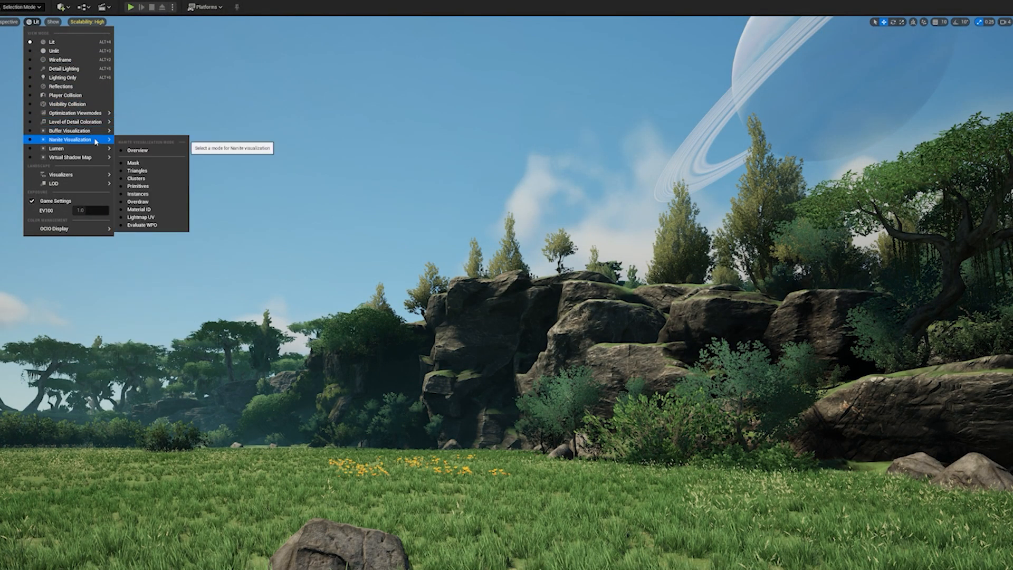
left_click(133, 171)
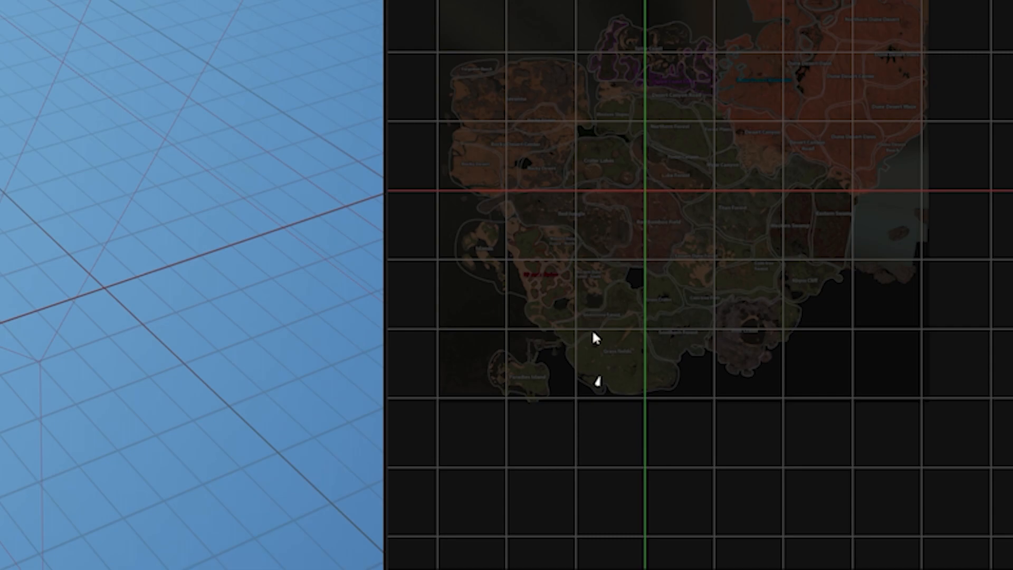
Load two more selected Grass Fields regions from the zoomed World Partition map
scroll("up", 3)
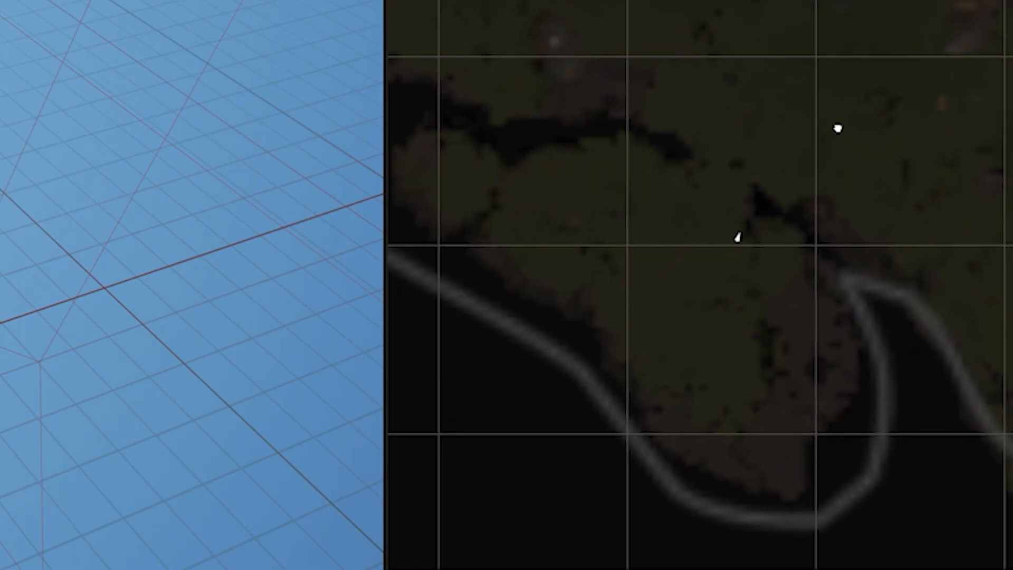
right_click(928, 415)
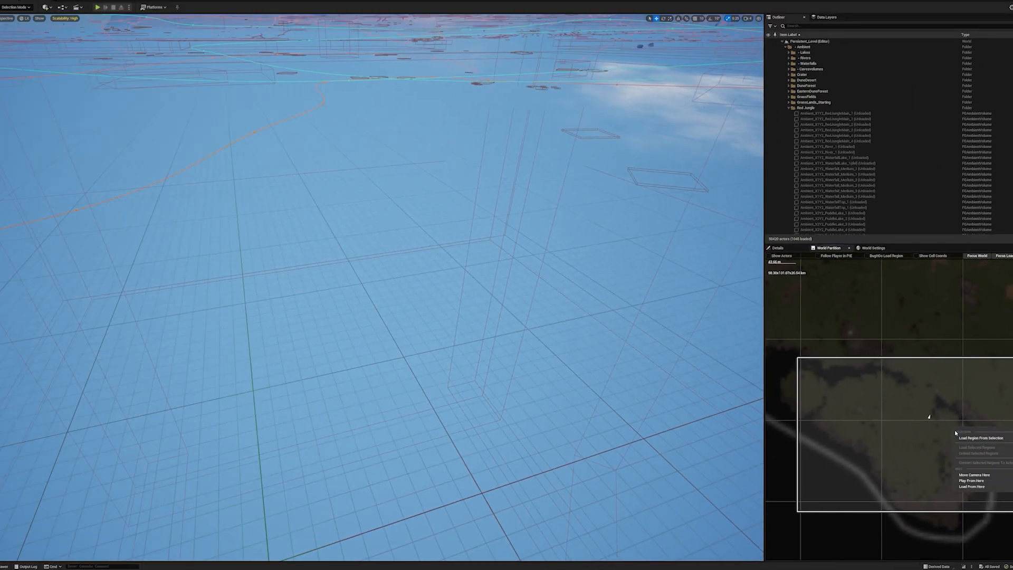
left_click(977, 438)
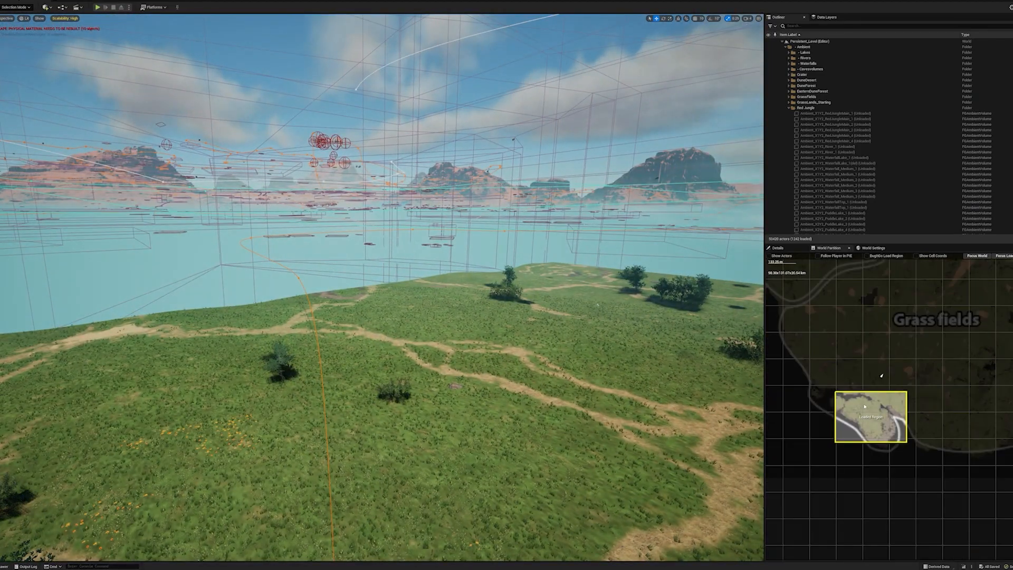
right_click(852, 417)
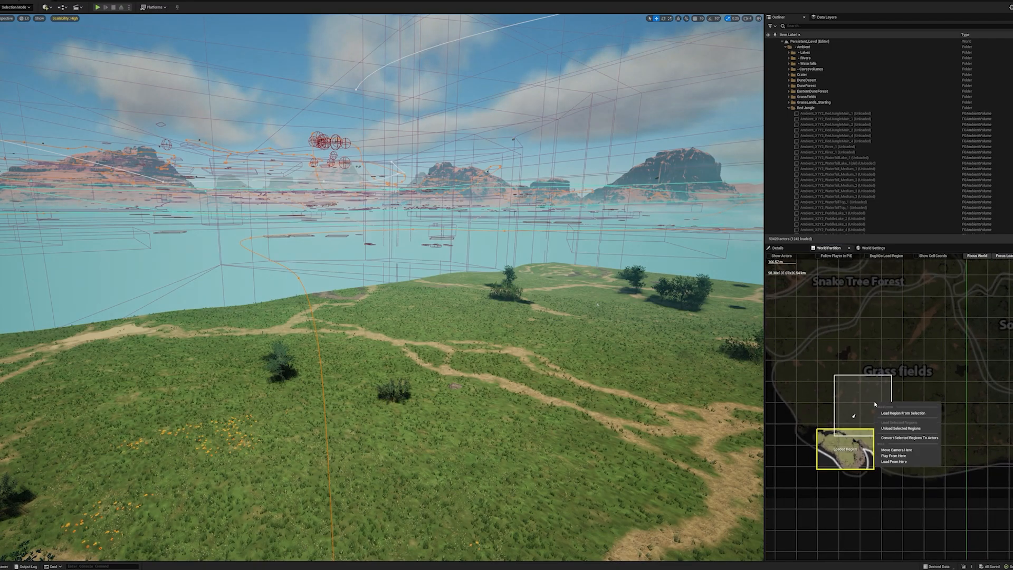
left_click(903, 413)
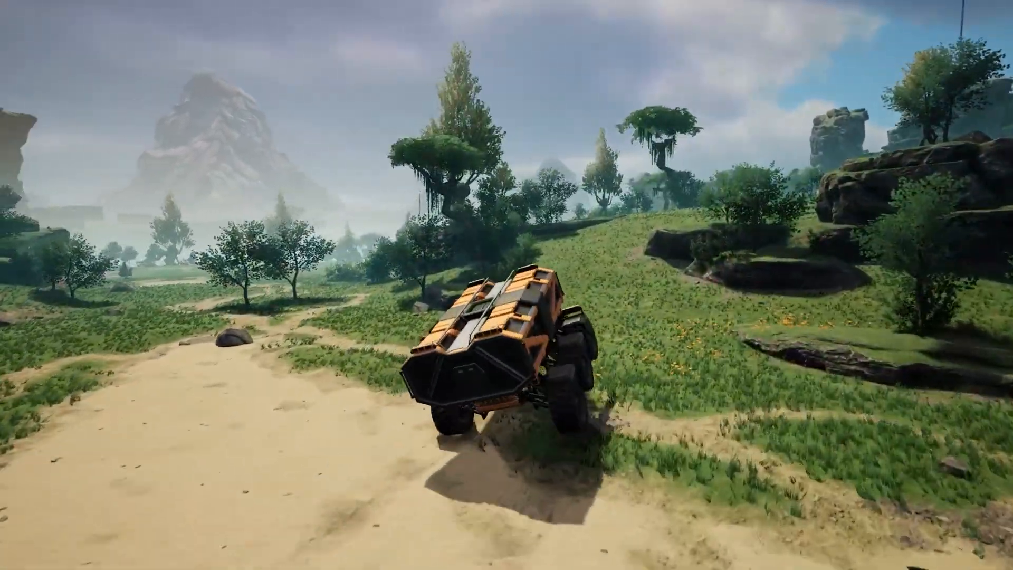
Drive the explorer vehicle forward along the dirt path through the grasslands
key("w")
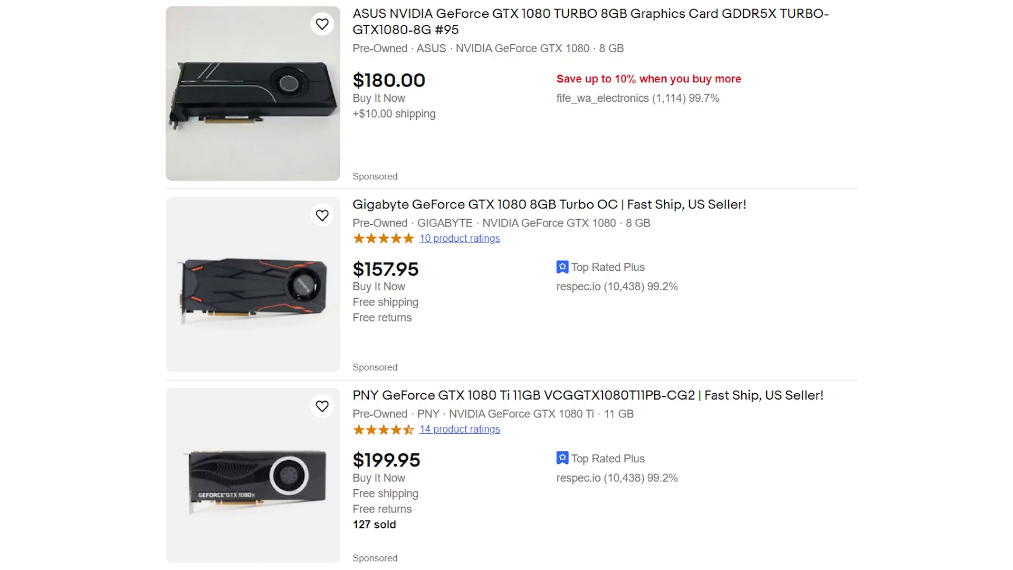
Scroll from the eBay GTX 1080 listings to the Nvidia GTX 600/700 support article
scroll("down", 3)
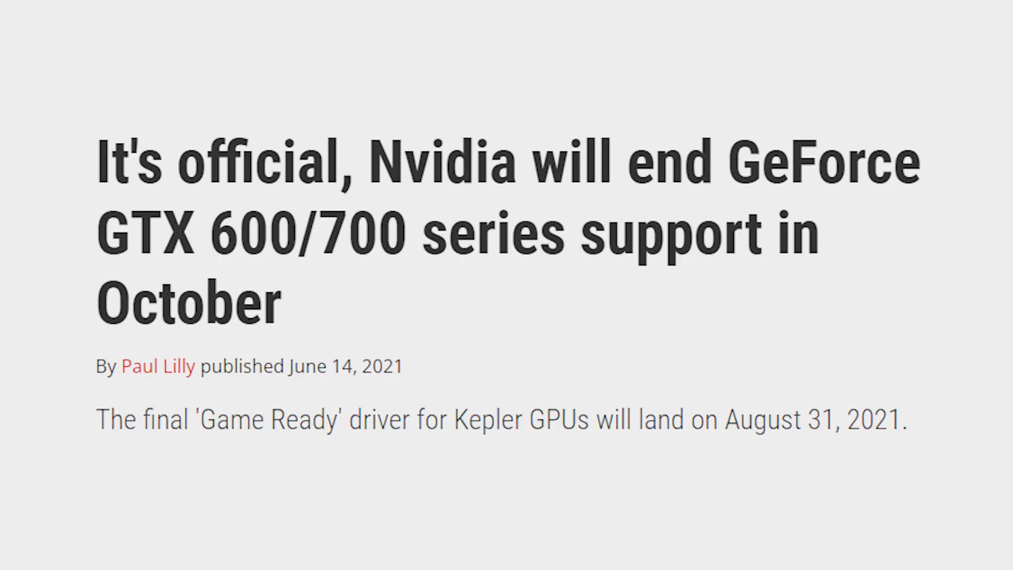
scroll("down", 3)
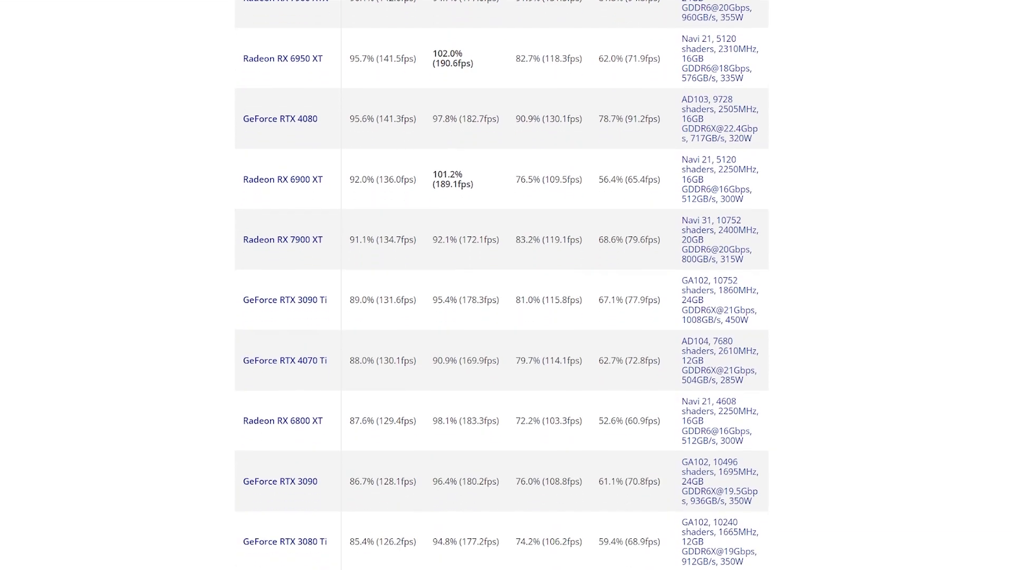
Scroll the GPU hierarchy table from the RX 7900 XT down to the GTX 1630 and GTX 1050
scroll("down", 3)
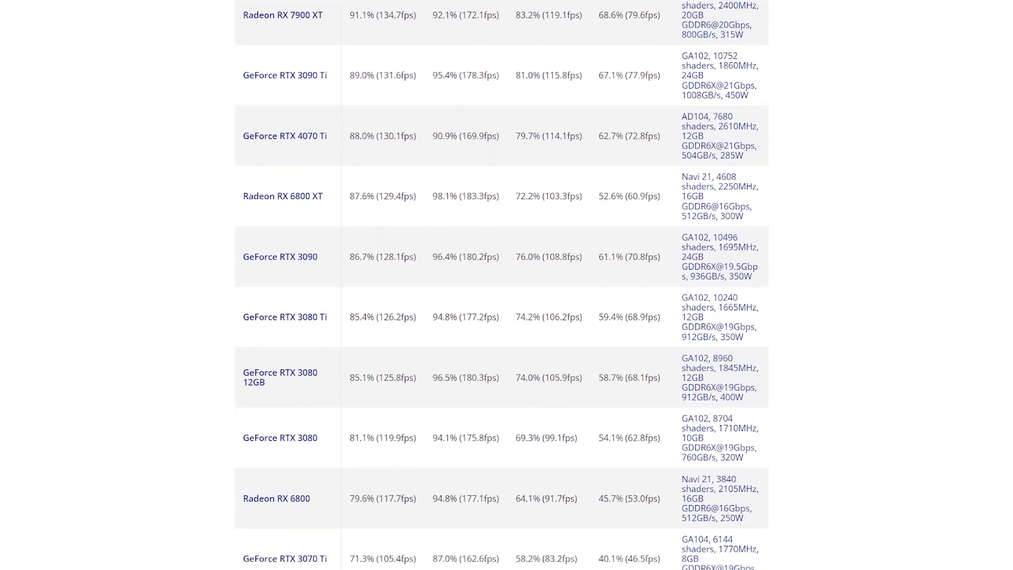
scroll("down", 3)
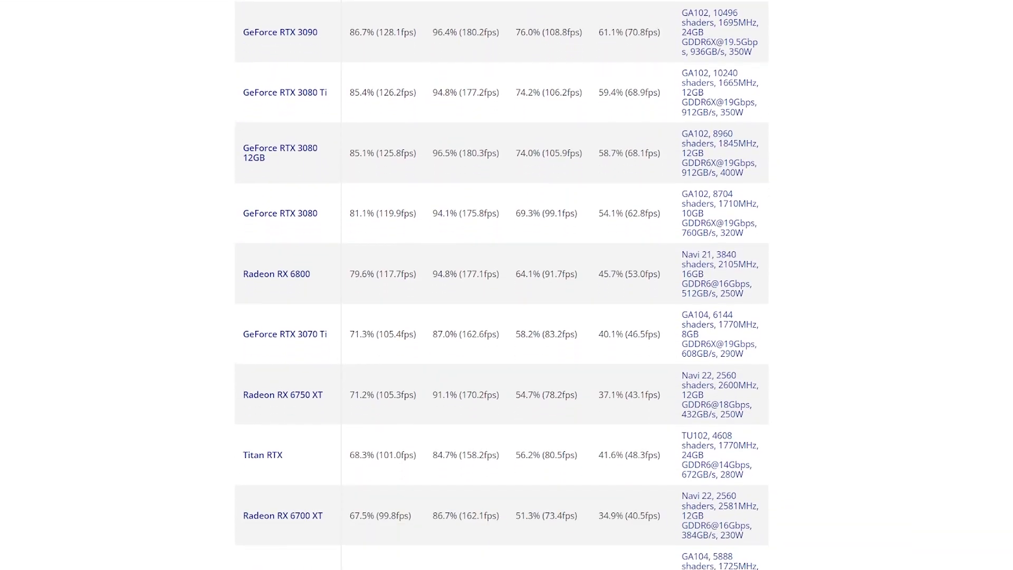
scroll("down", 3)
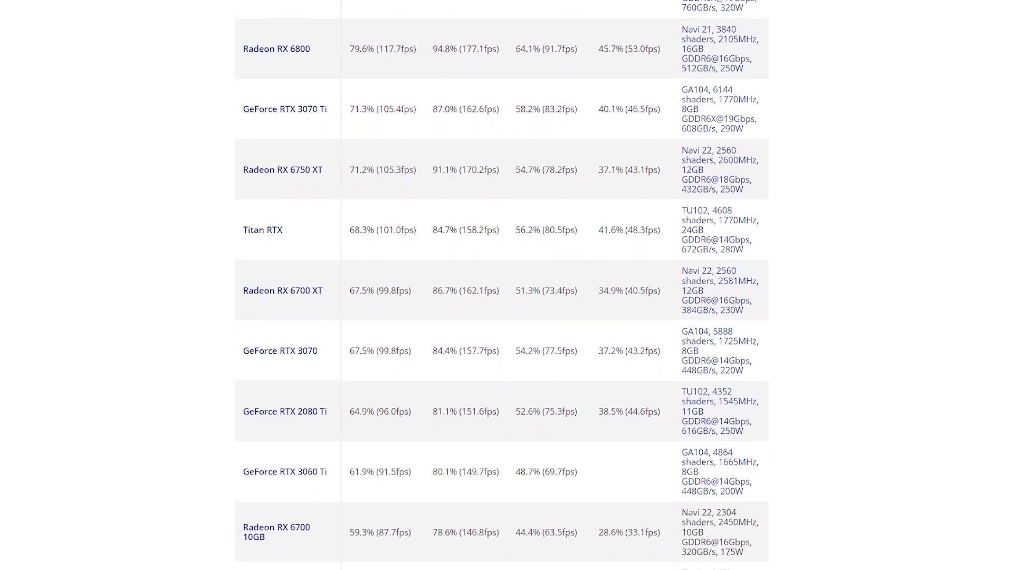
scroll("down", 3)
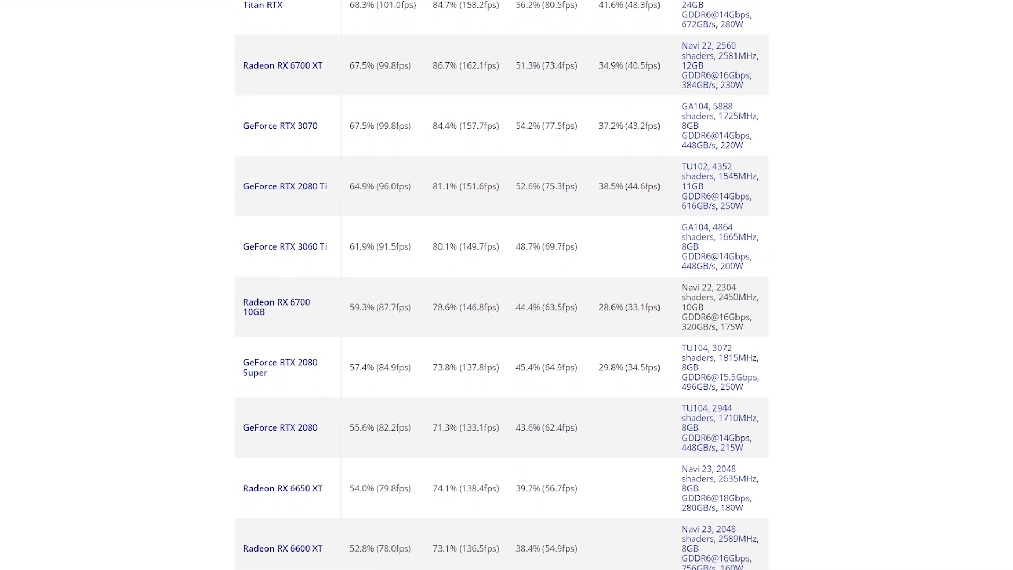
scroll("down", 3)
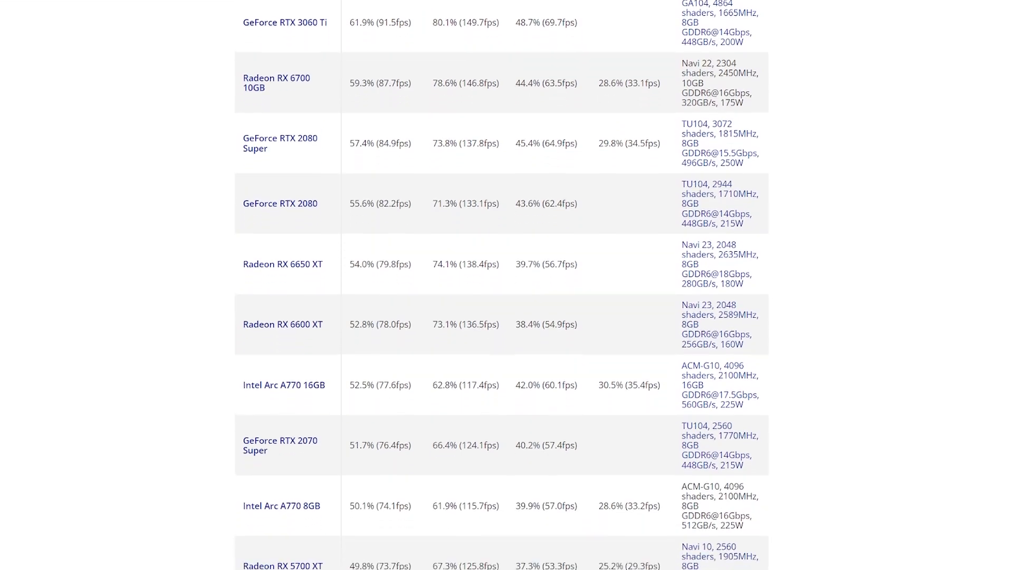
scroll("down", 3)
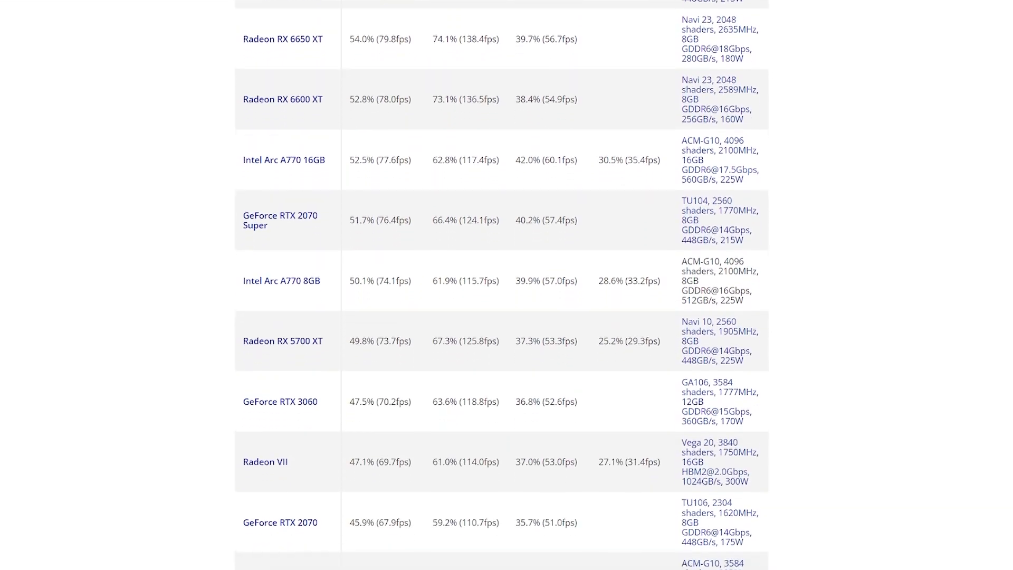
scroll("down", 3)
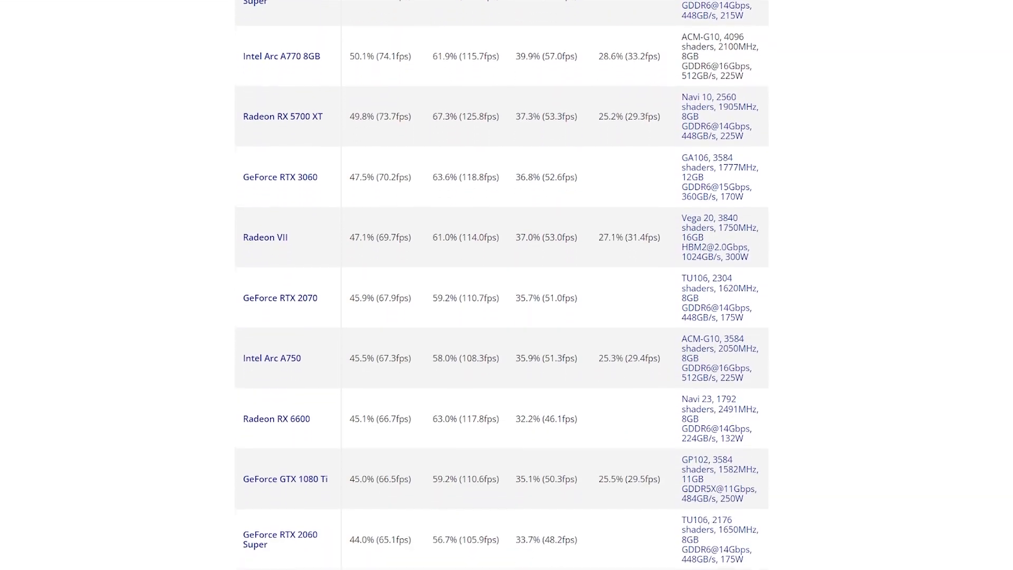
scroll("down", 3)
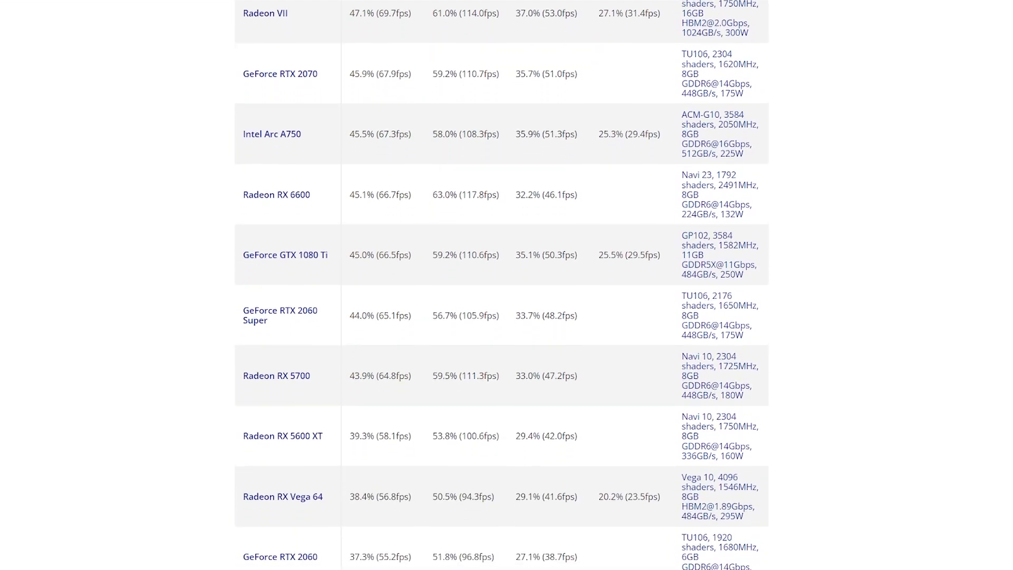
scroll("down", 3)
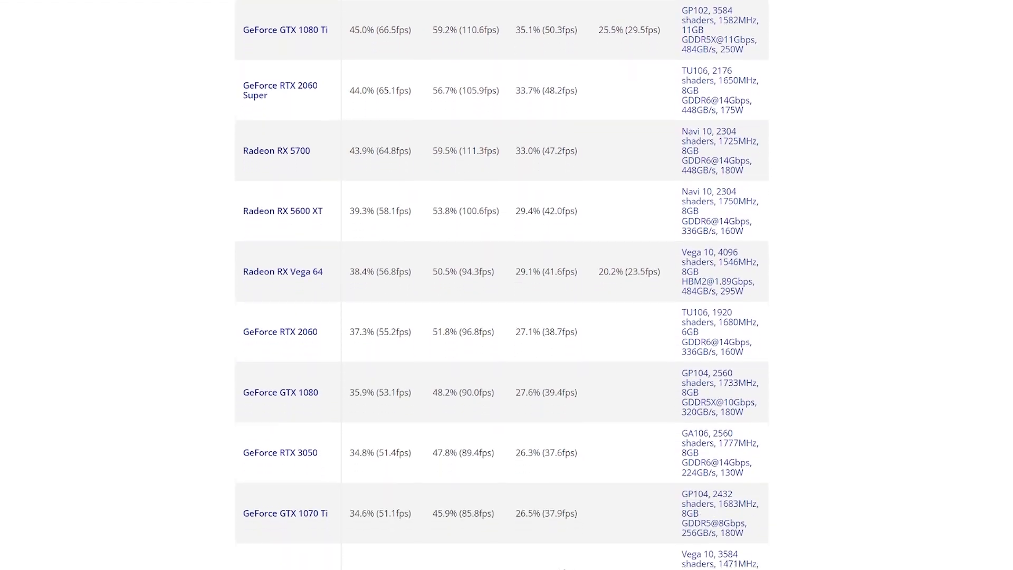
scroll("down", 3)
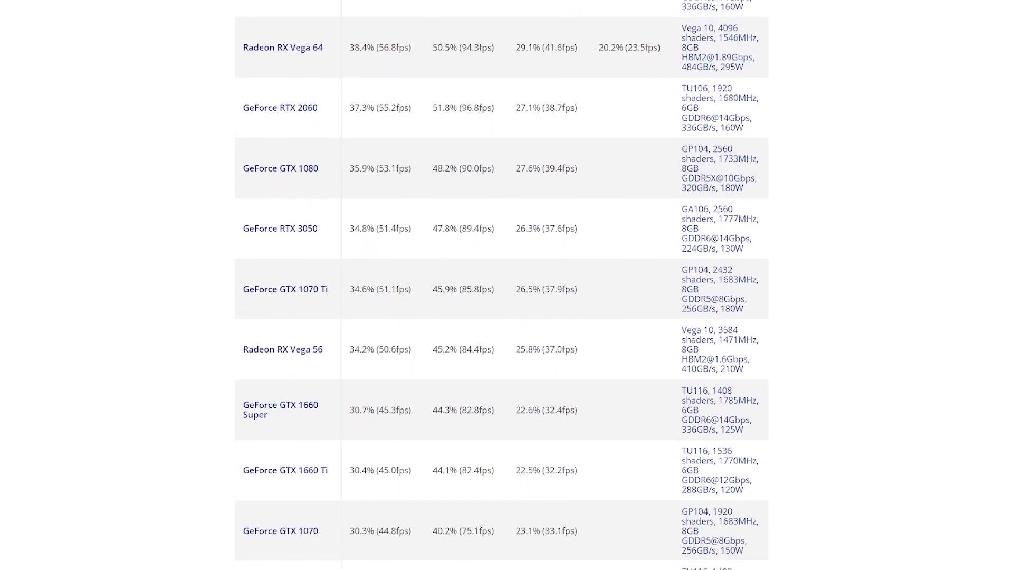
scroll("down", 3)
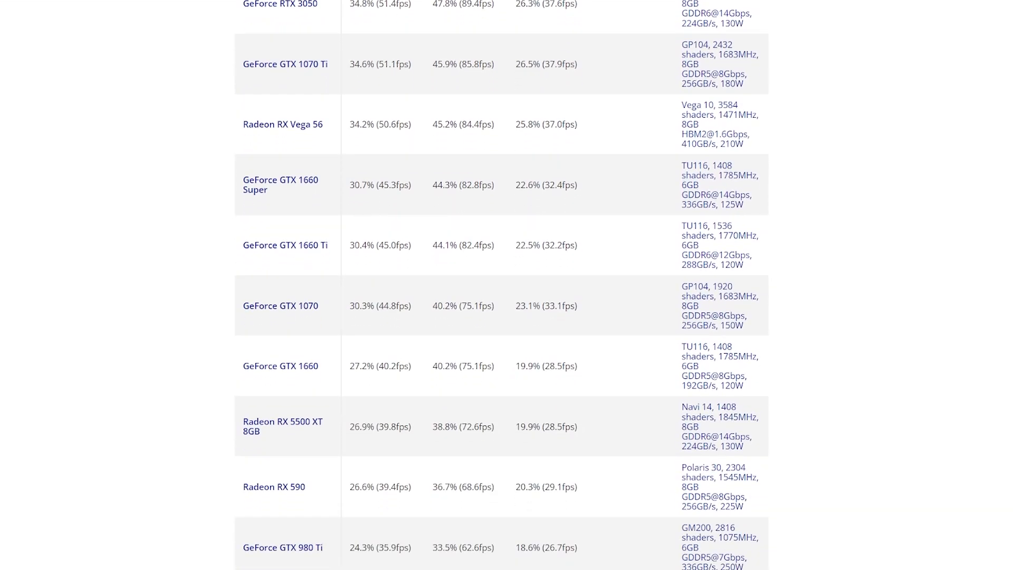
scroll("down", 3)
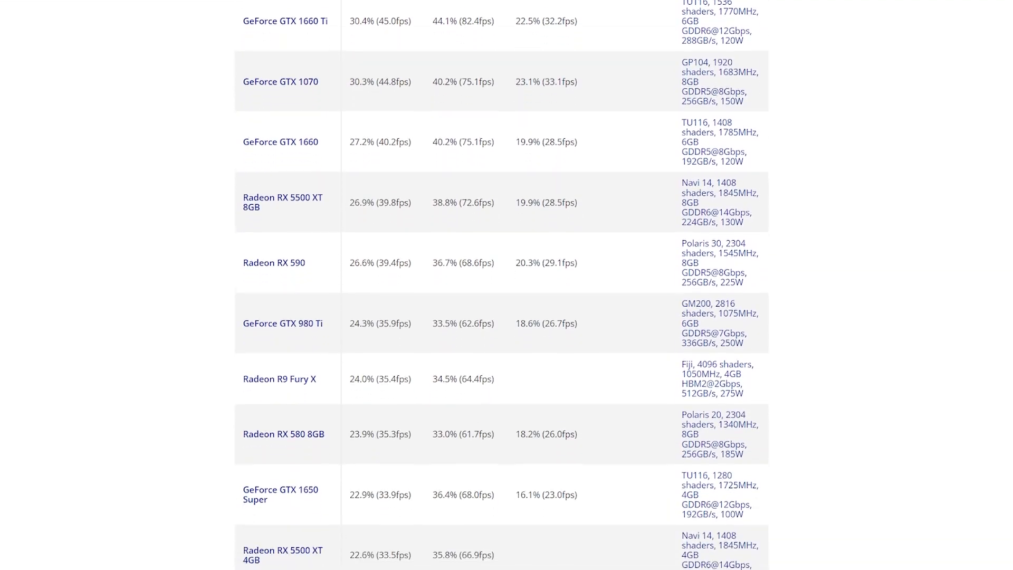
scroll("down", 3)
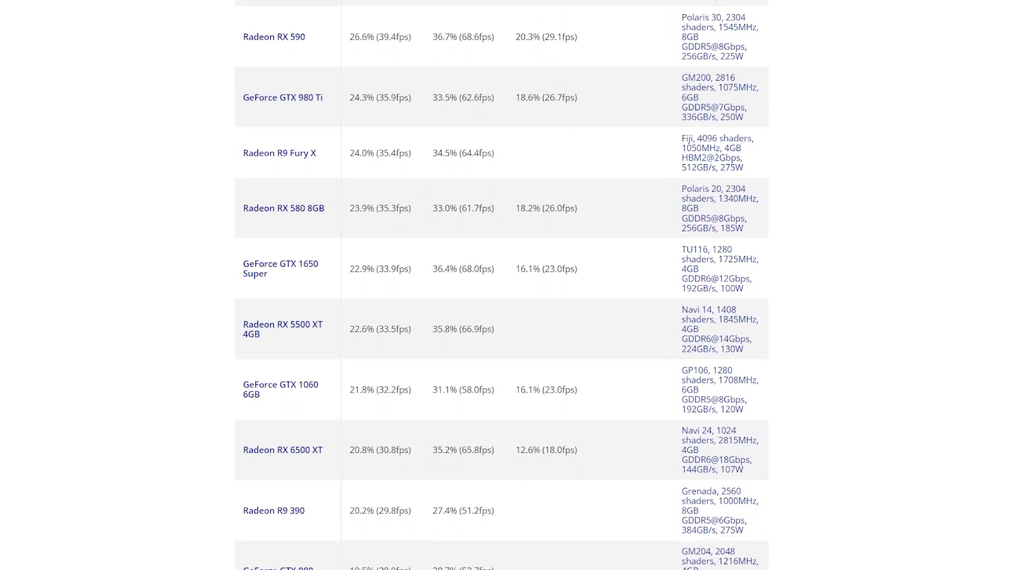
scroll("down", 3)
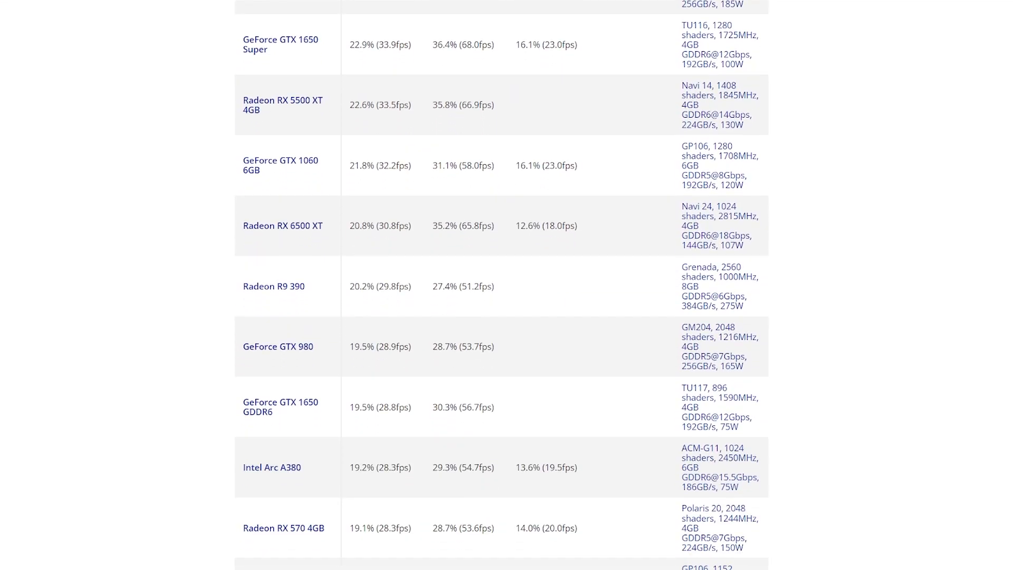
scroll("down", 3)
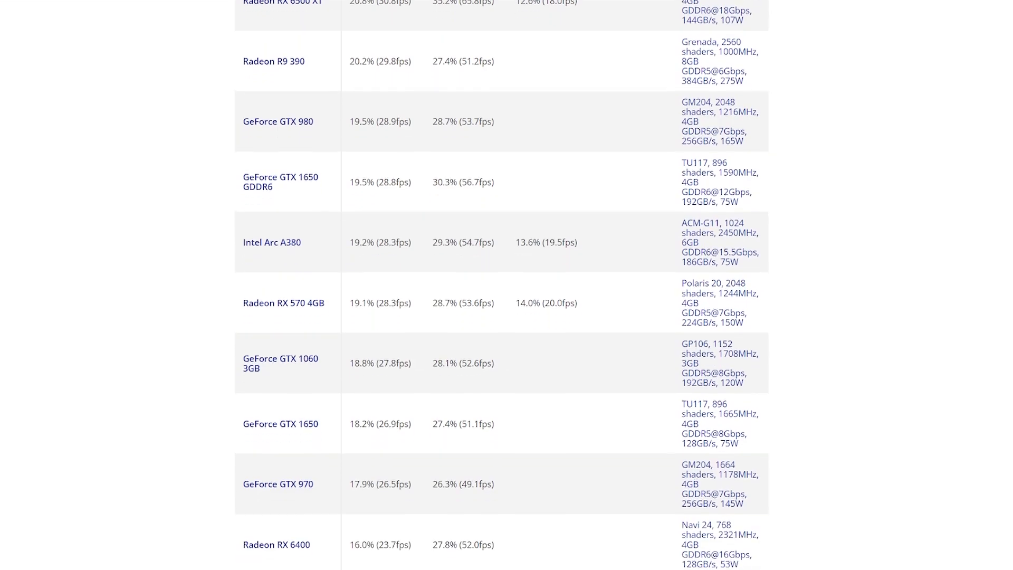
scroll("down", 3)
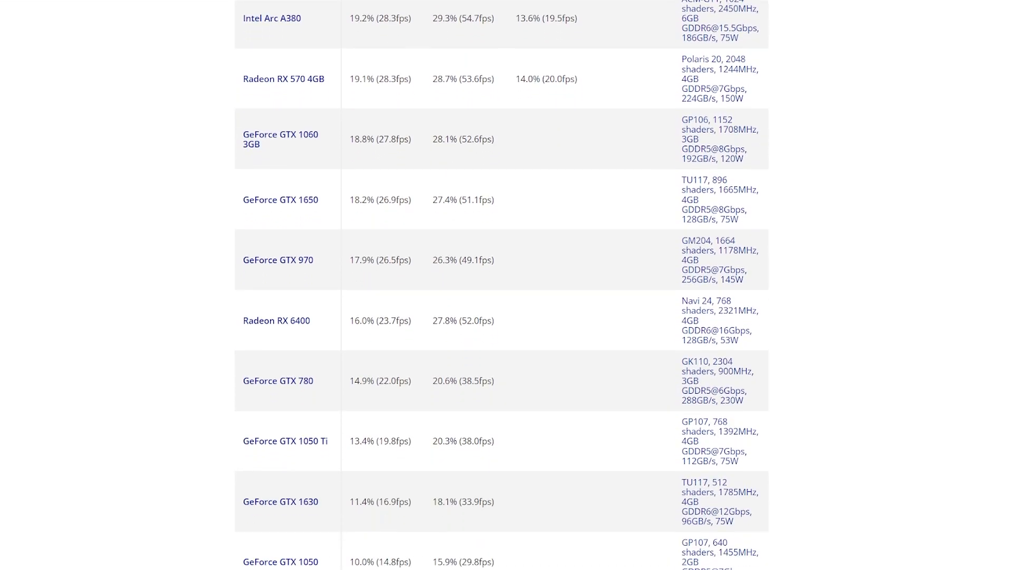